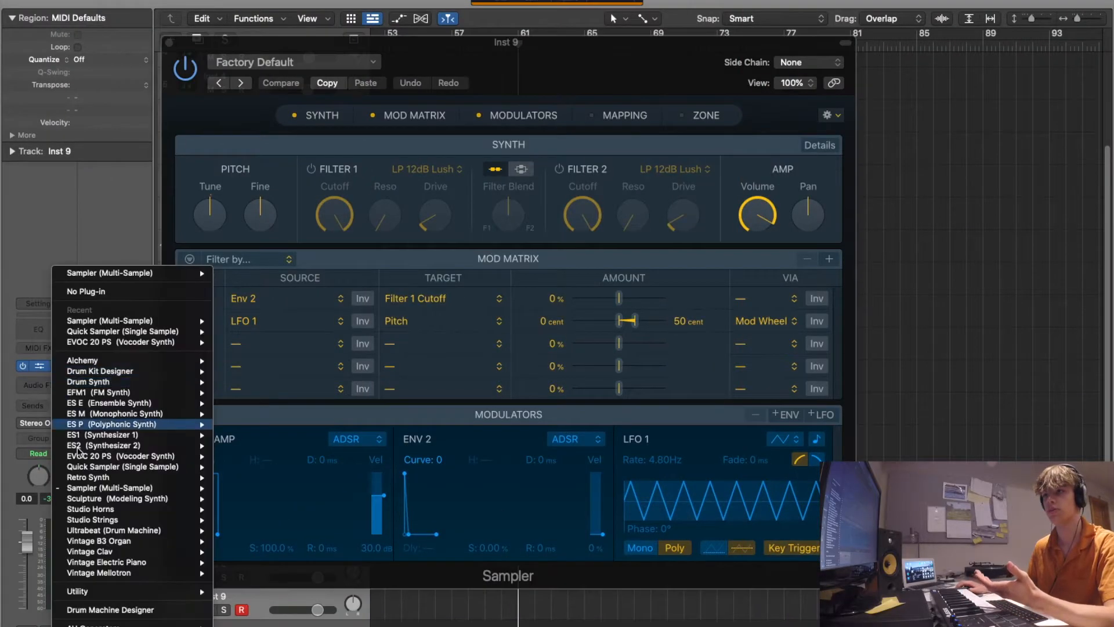
pyautogui.moveTo(107, 320)
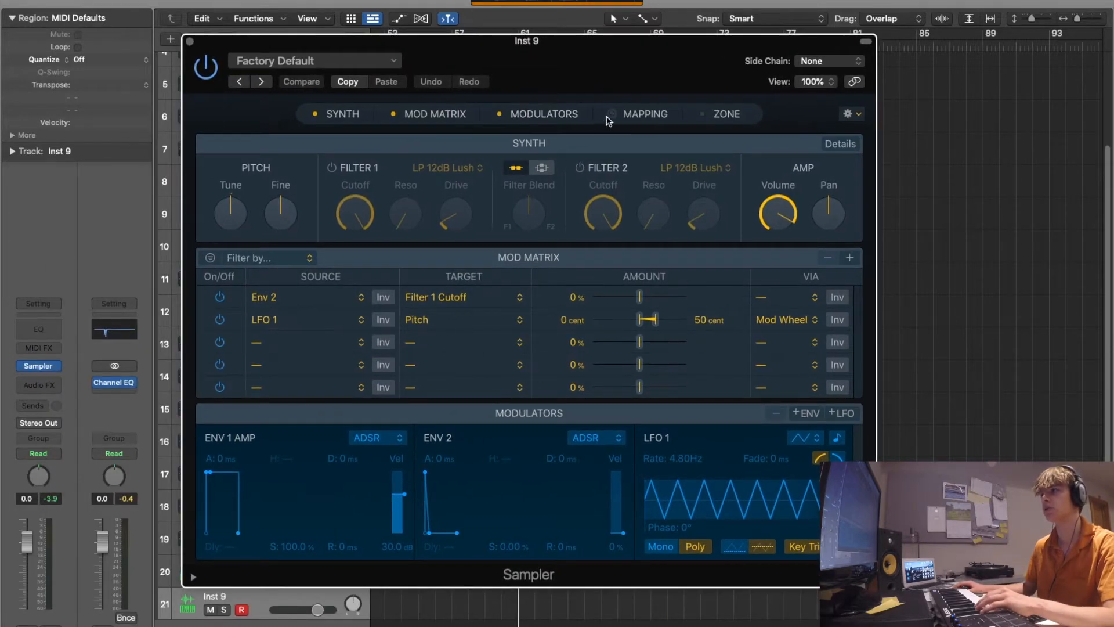
# - Show the Sampler's Mapping and Zone editors on Inst 9
pyautogui.click(646, 114)
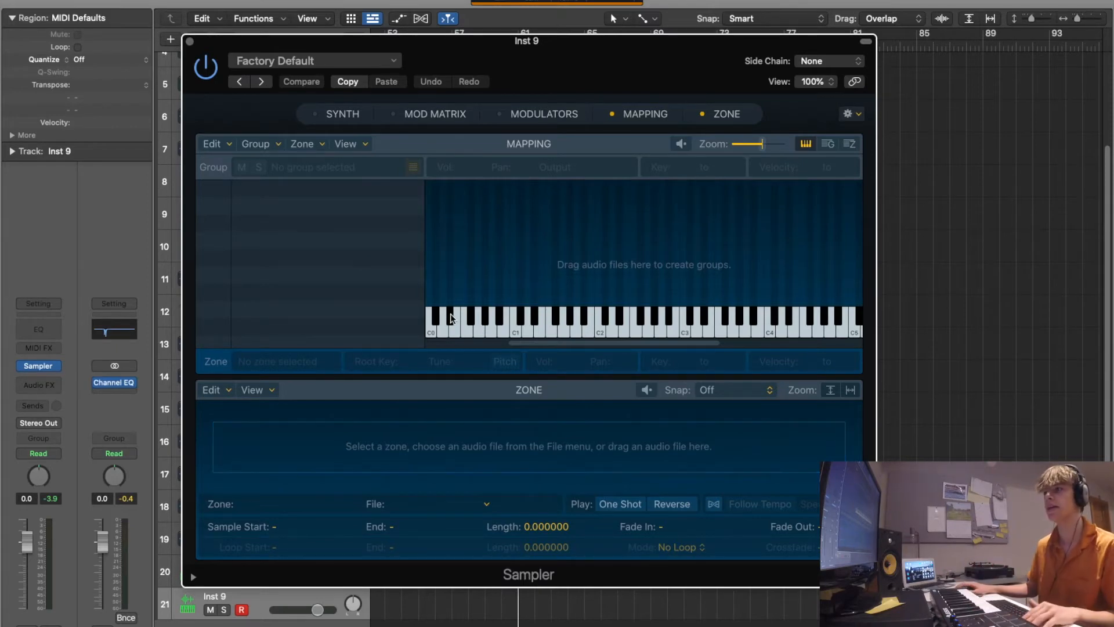
pyautogui.moveTo(771, 326)
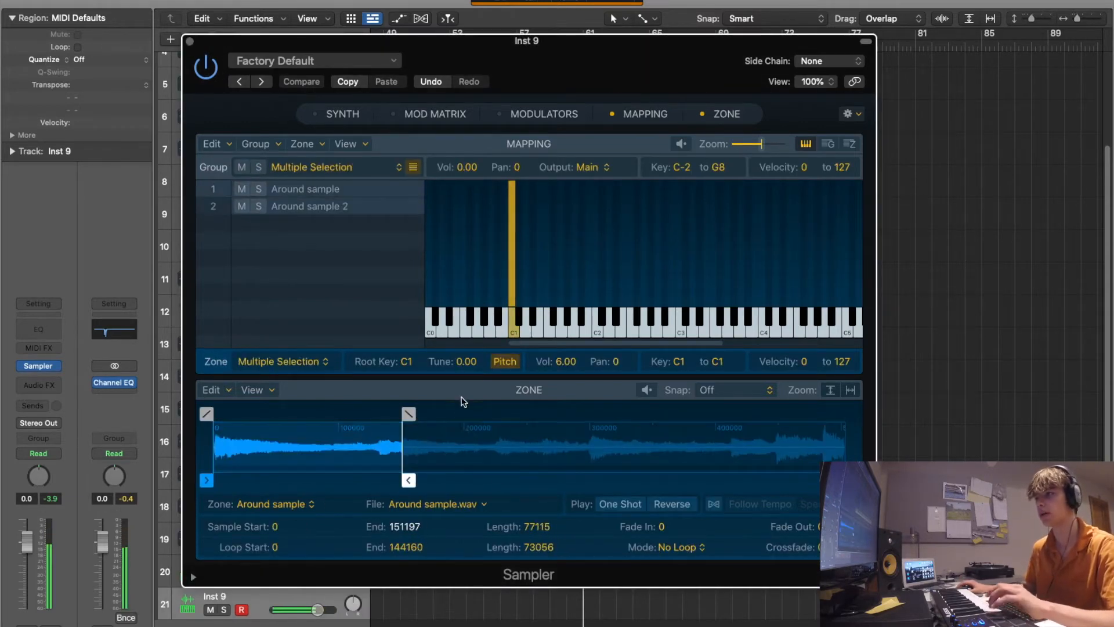
# - Duplicate the zone into further groups up to a fourth slice on D#1
pyautogui.click(308, 206)
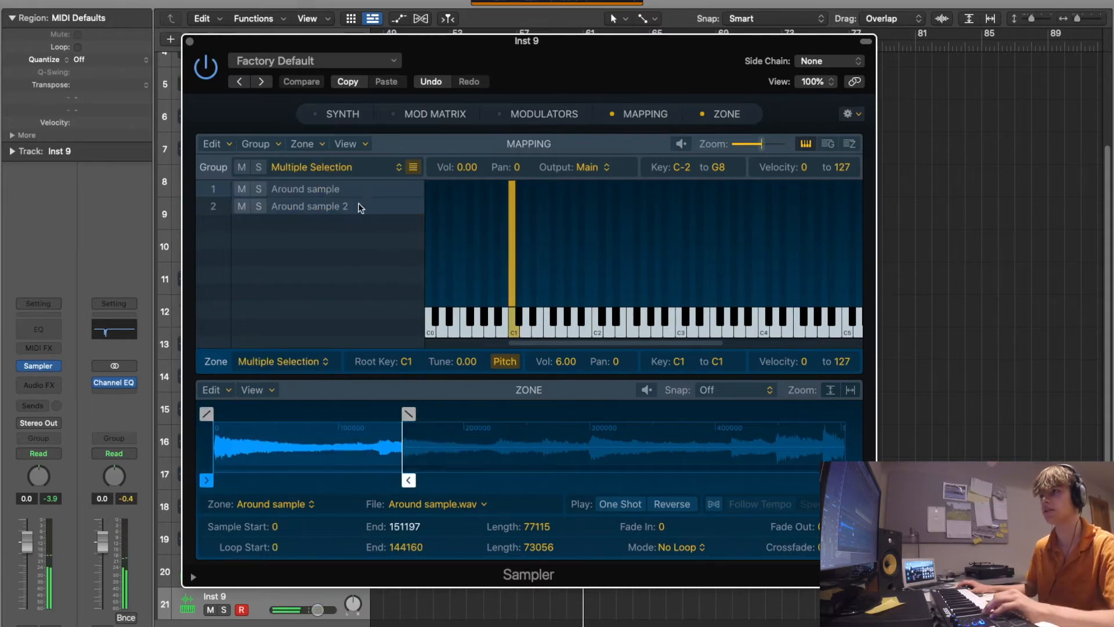
pyautogui.click(310, 206)
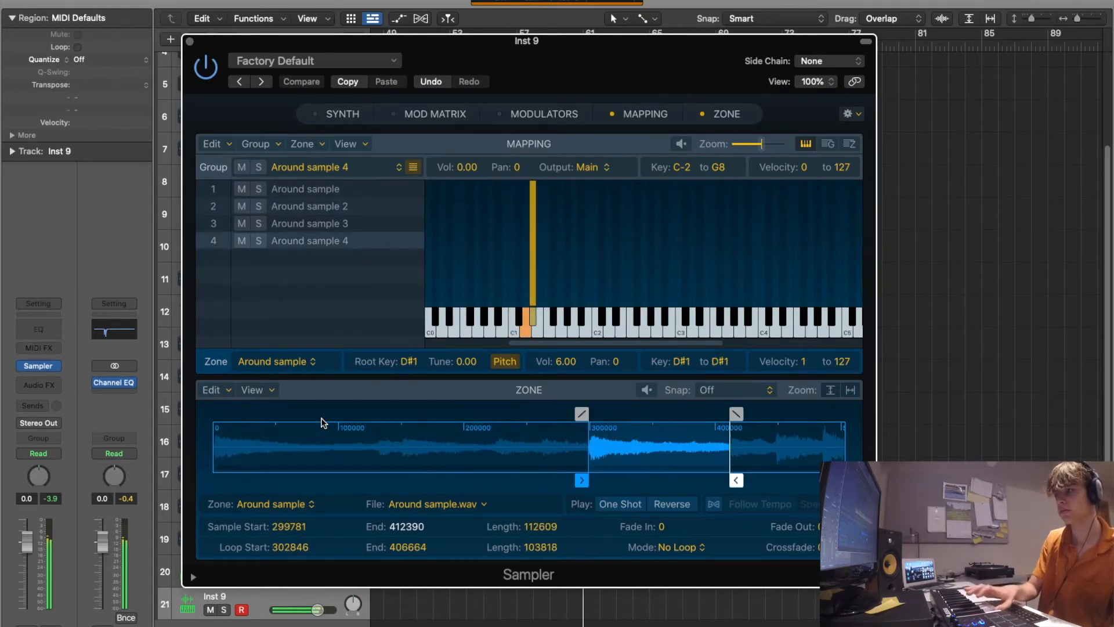
# - Inspect and adjust the C#1, D#1 and D1 slices' start and end markers
pyautogui.click(309, 223)
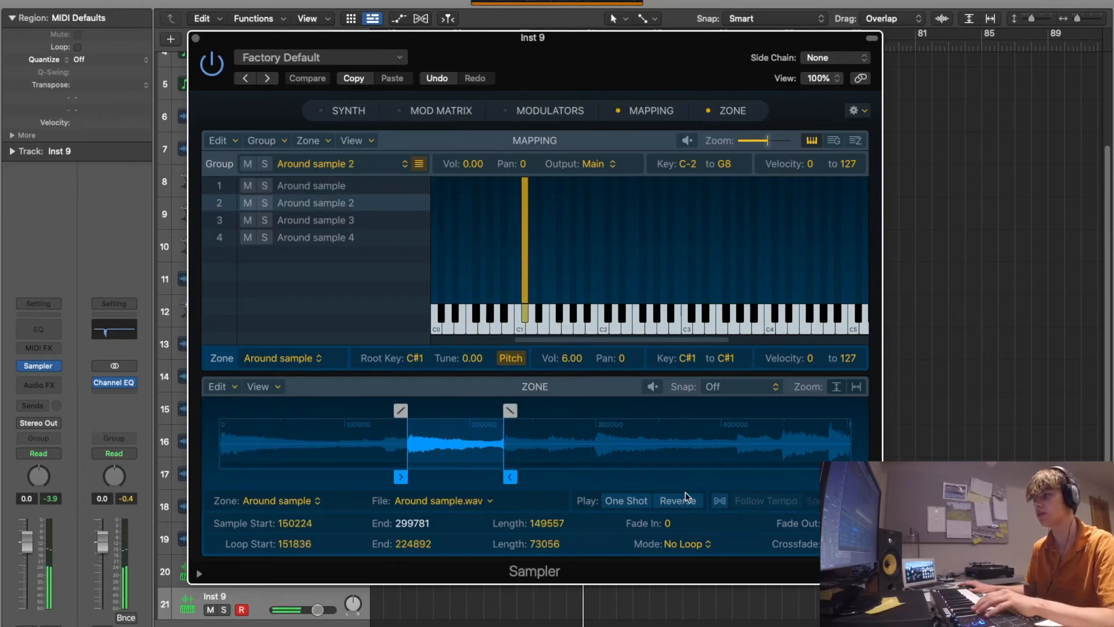
pyautogui.click(675, 500)
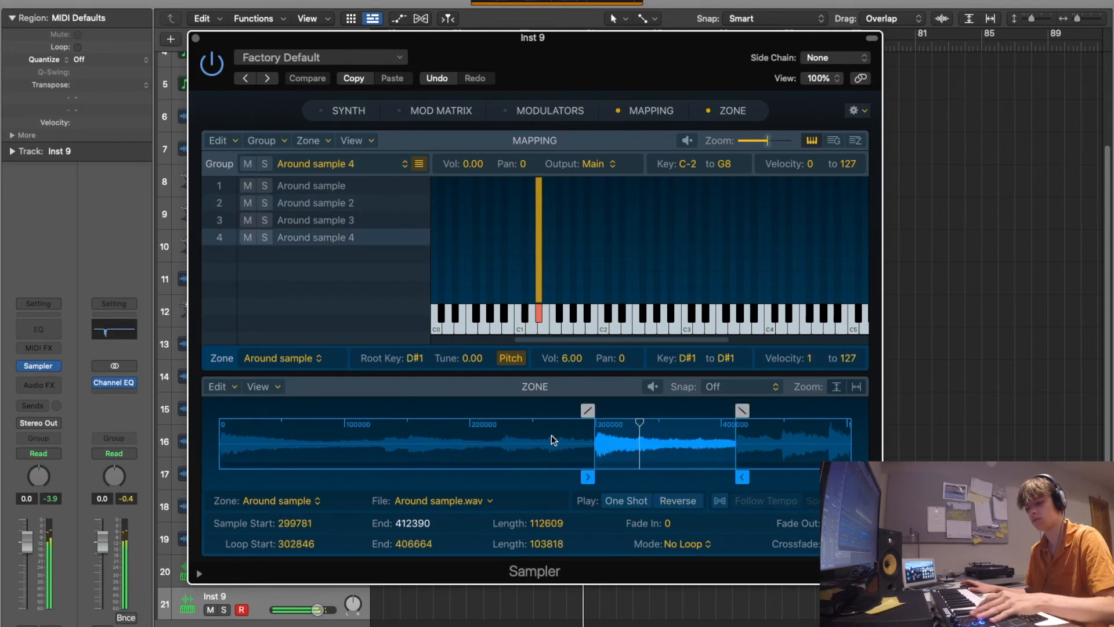
pyautogui.click(314, 220)
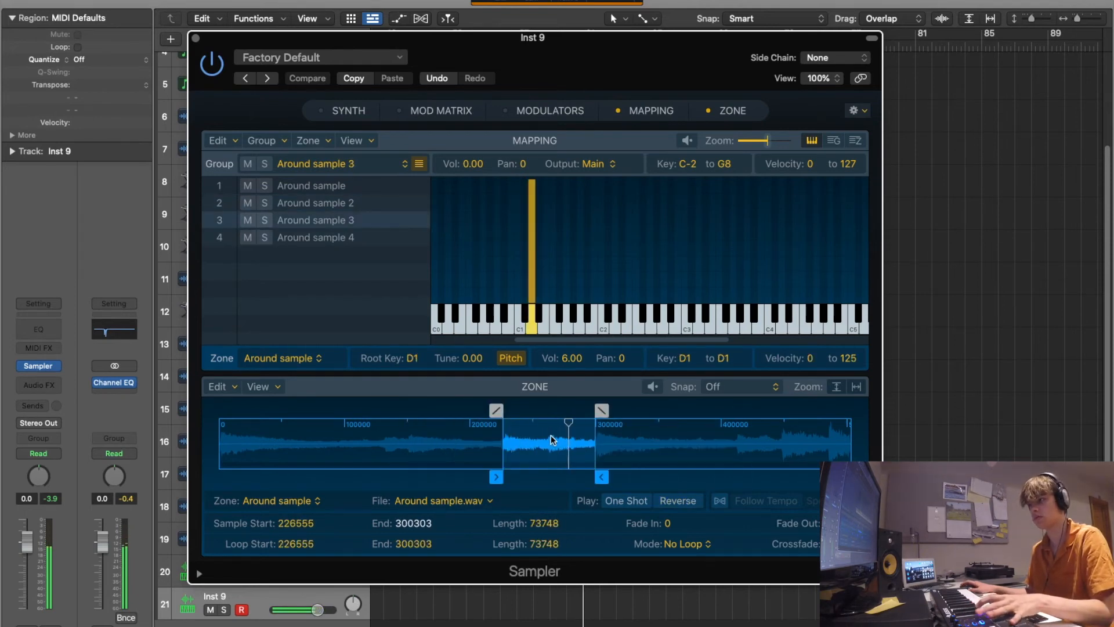